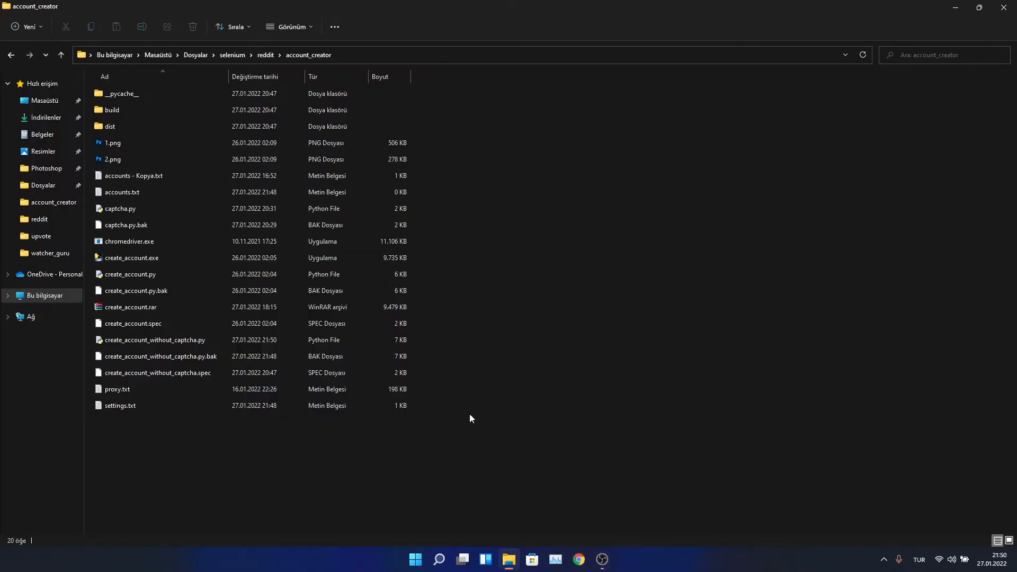
- Review the settings file line by line, then close it
double_click(120, 406)
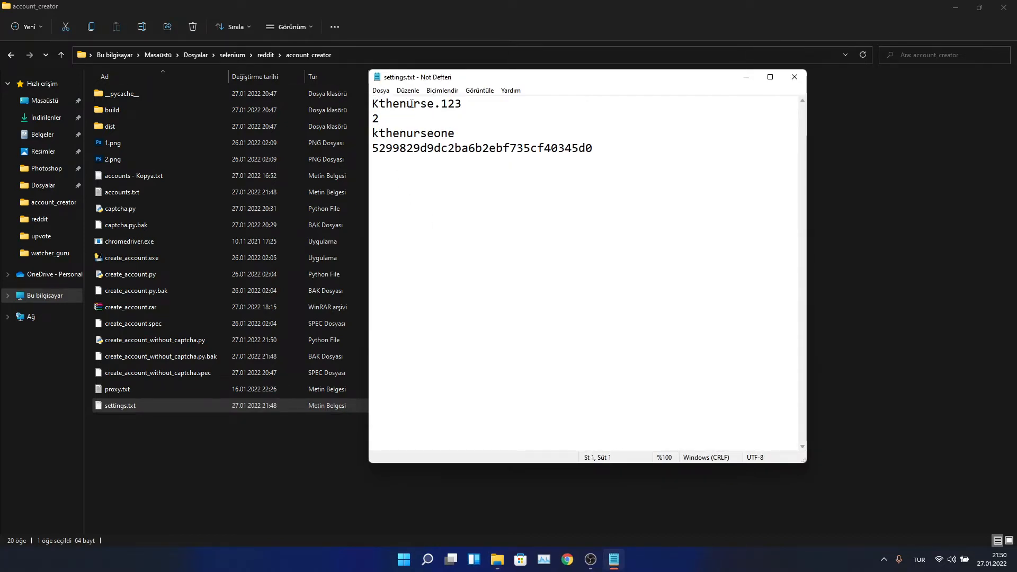
click(460, 104)
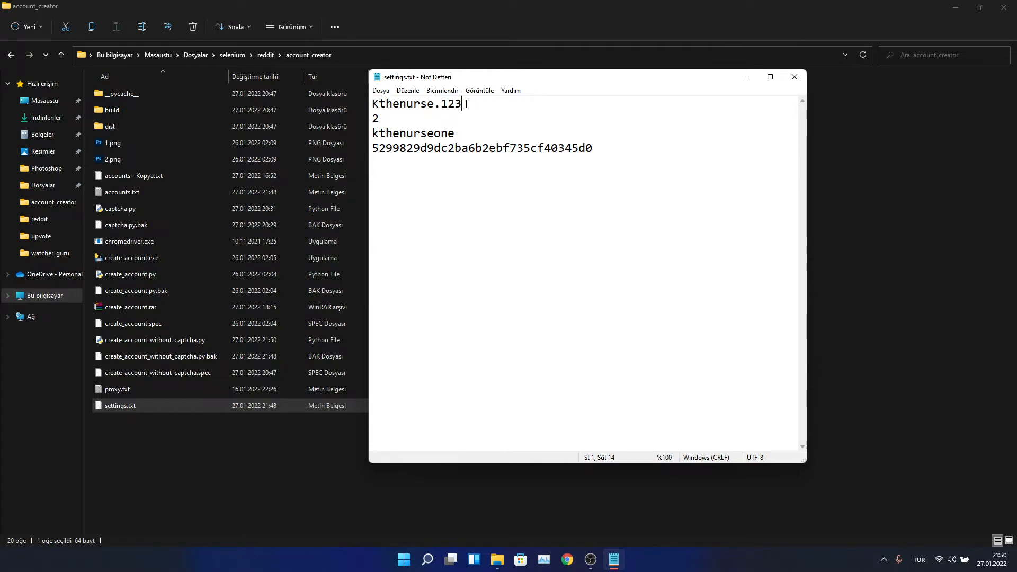
mouse_move(354, 117)
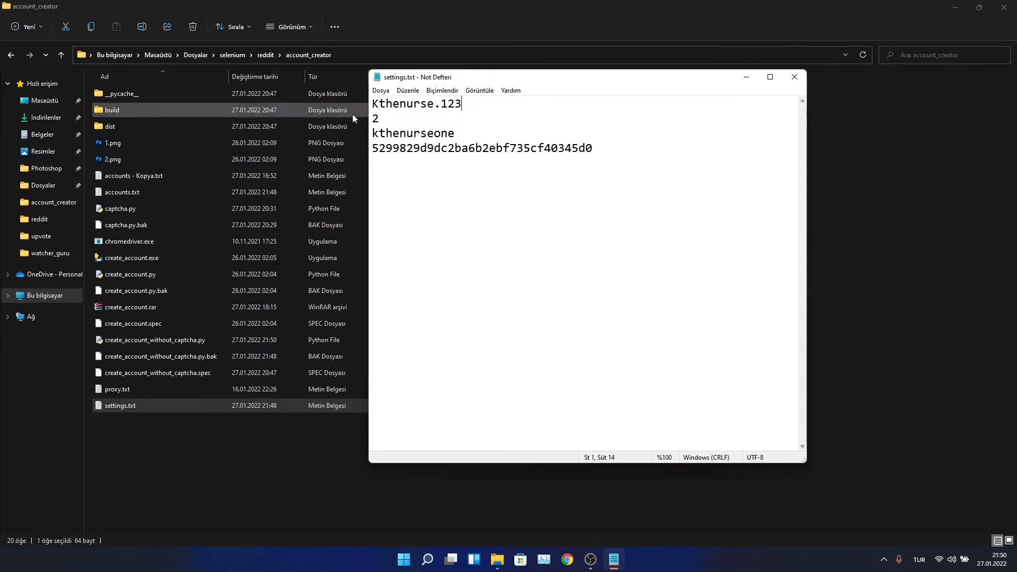
click(381, 117)
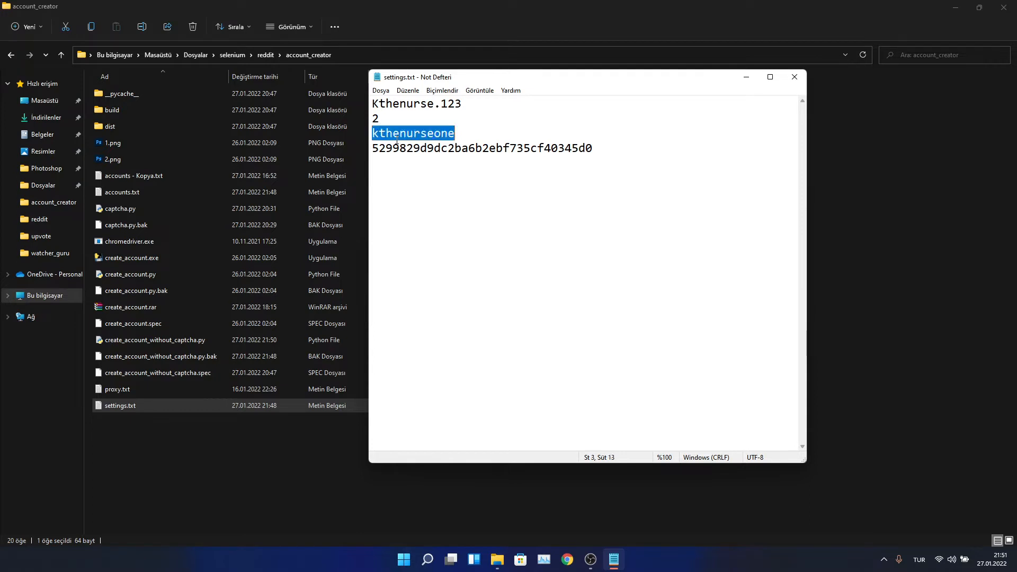
click(420, 134)
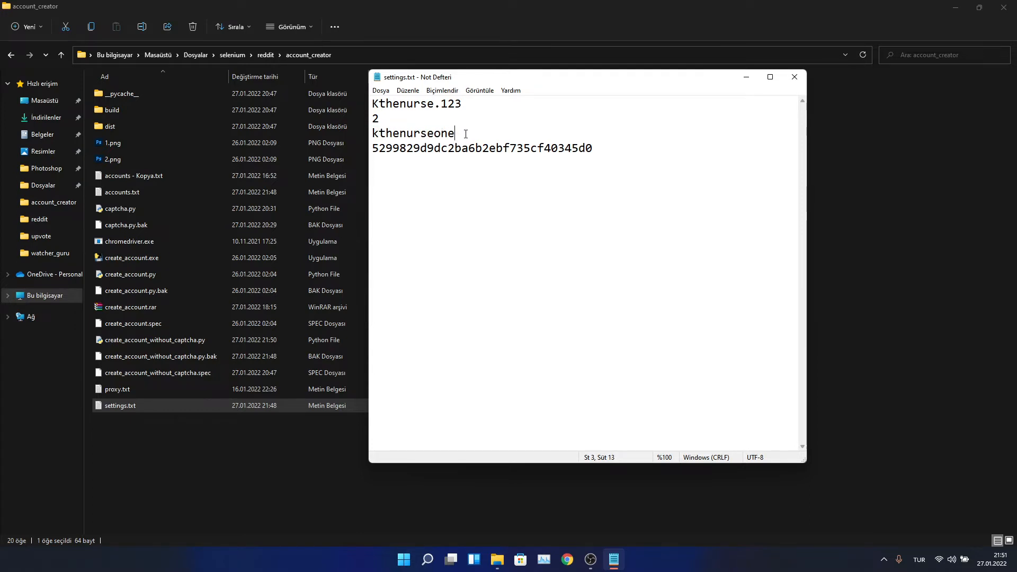
click(449, 149)
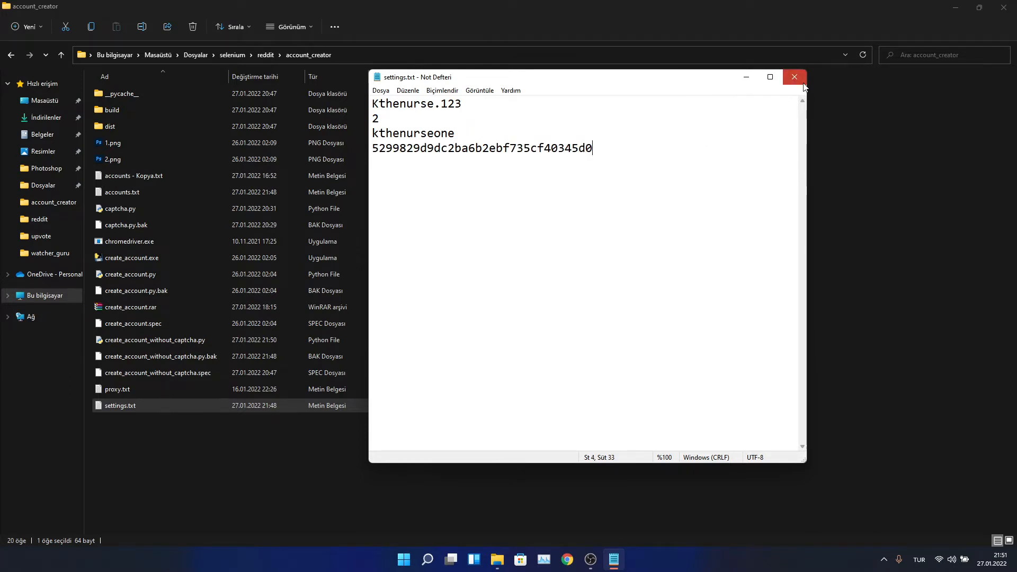
click(794, 76)
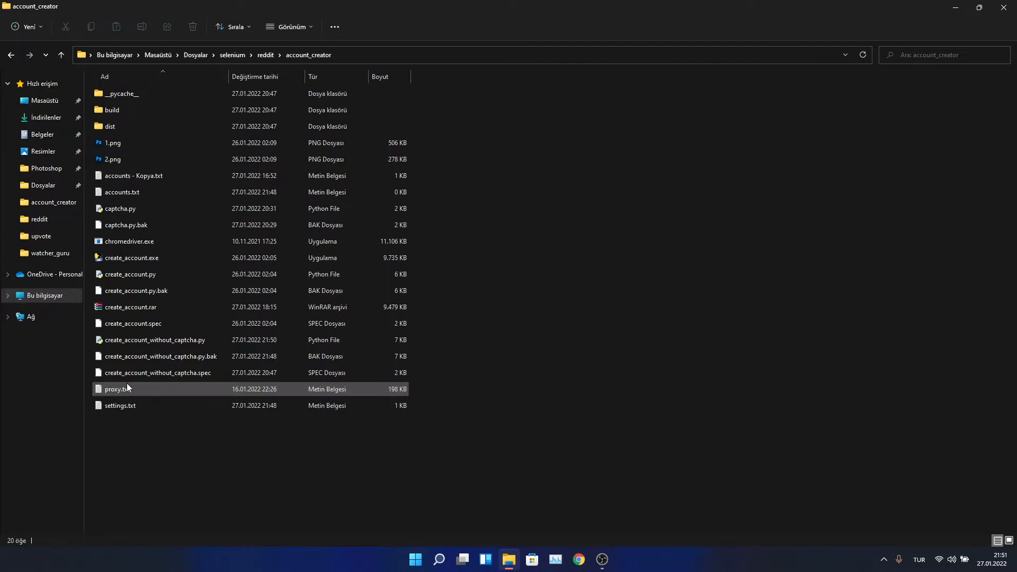
- Check the proxy list and the empty accounts file, closing each after viewing
double_click(118, 389)
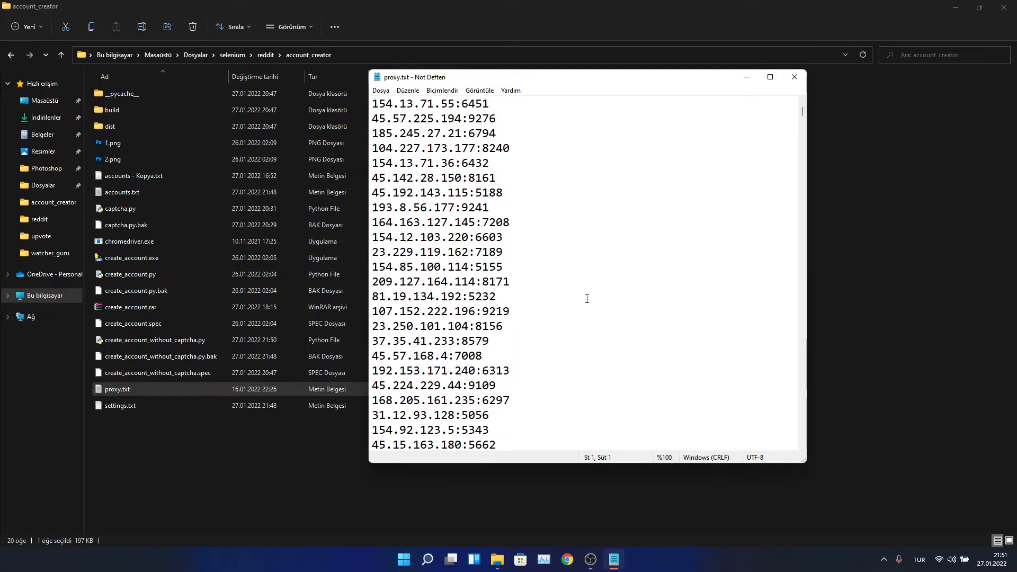
click(793, 76)
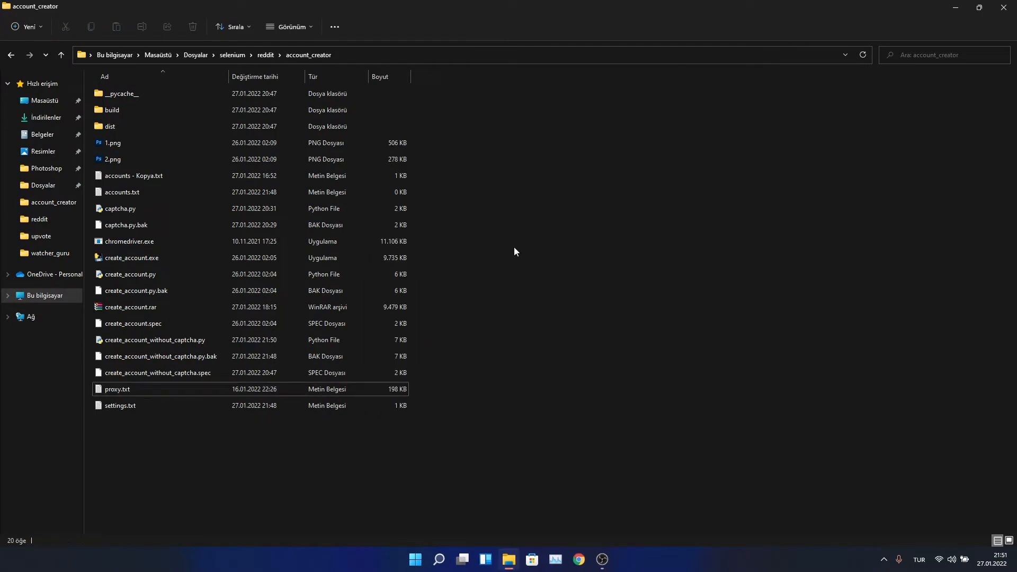
double_click(120, 192)
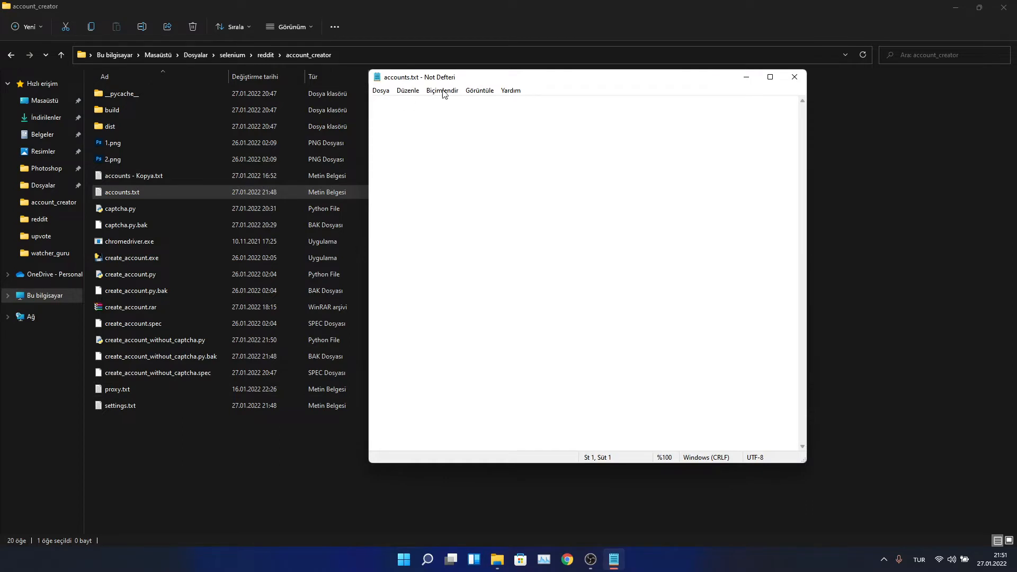
mouse_move(480, 95)
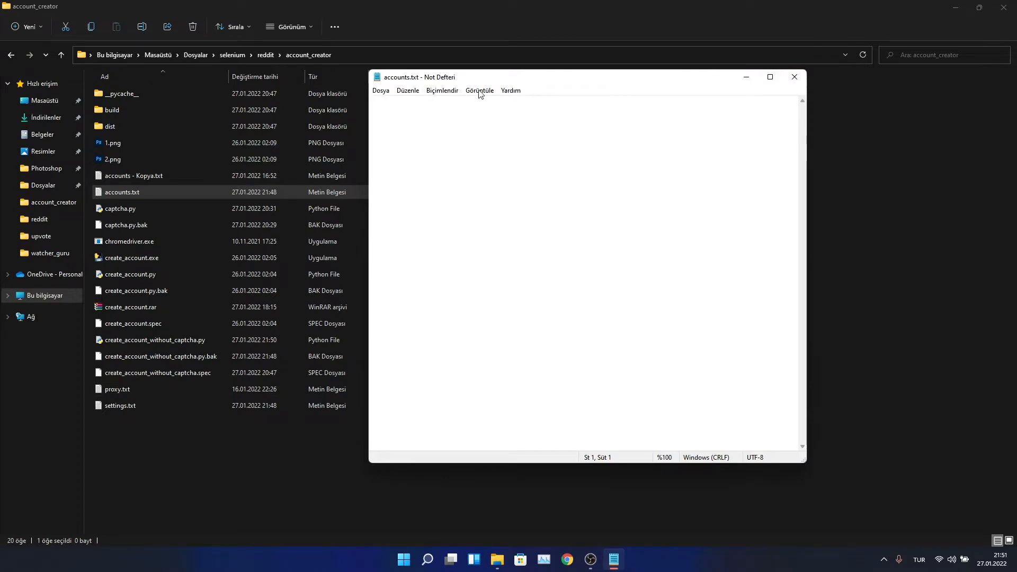
click(793, 76)
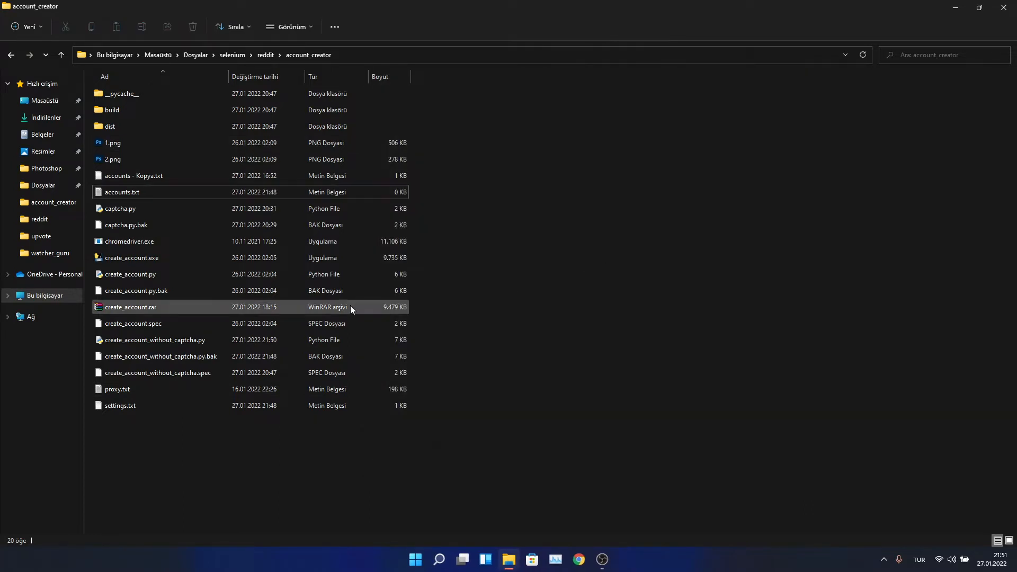
- Run create_account_without_captcha.py so the console log and Chrome sign-up page open
click(154, 339)
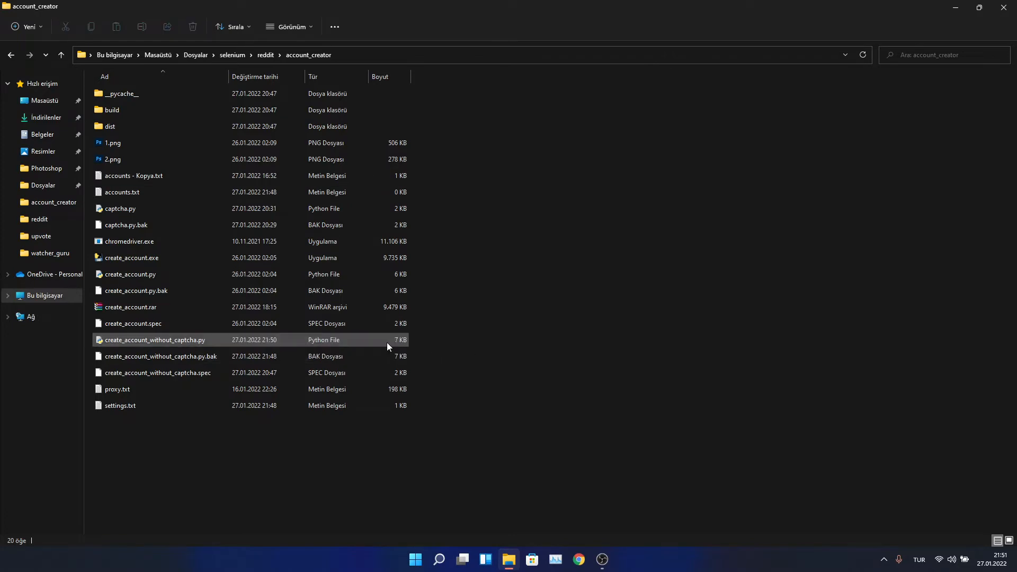
double_click(152, 340)
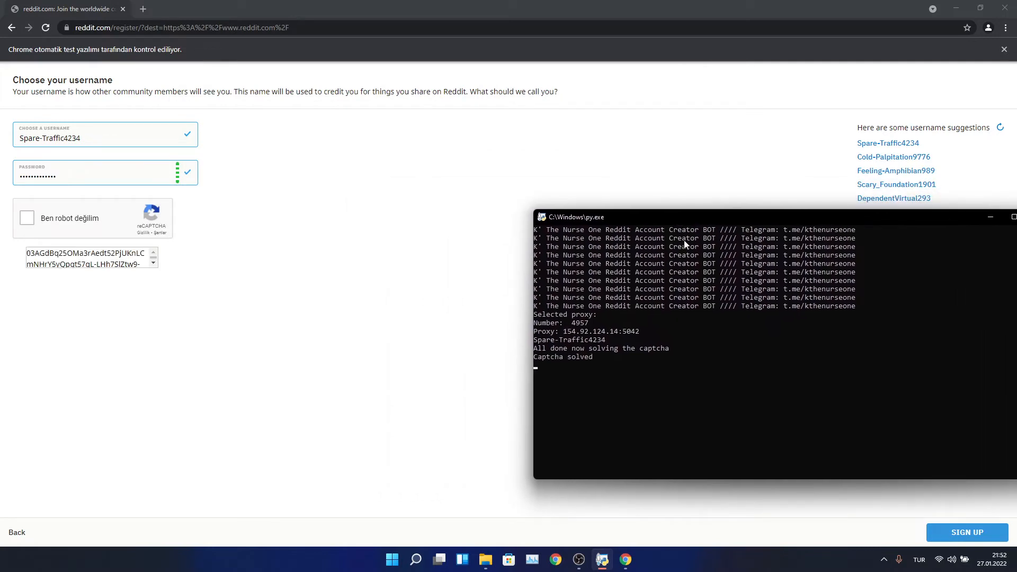
- Submit the first Reddit sign-up form and finish onboarding without joining communities
click(966, 532)
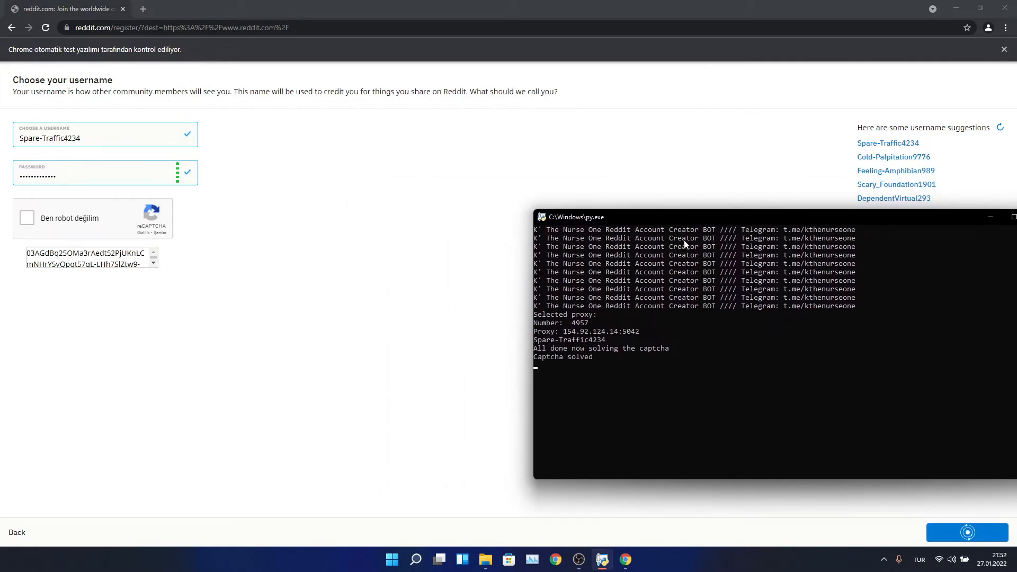
click(966, 532)
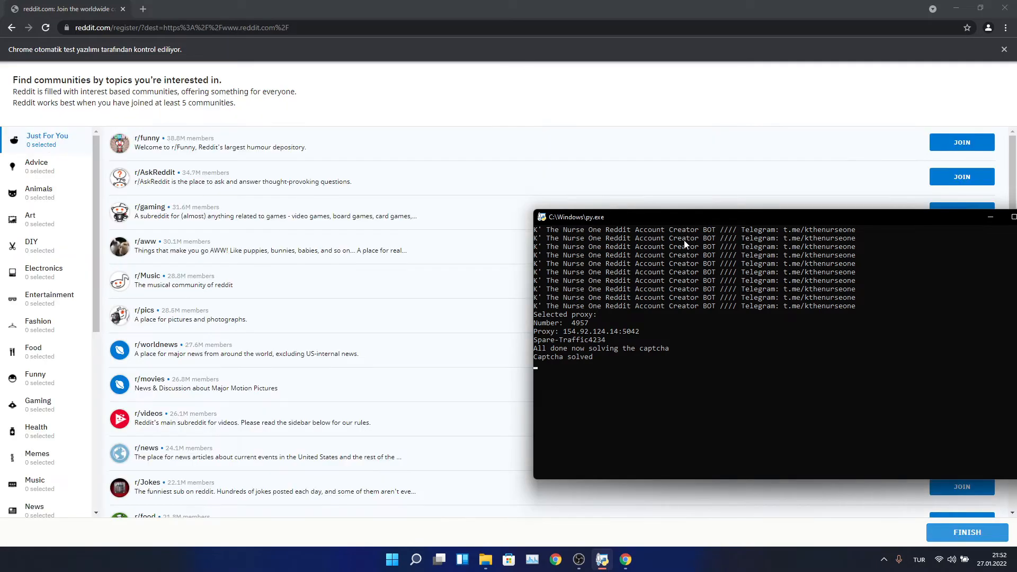
click(966, 532)
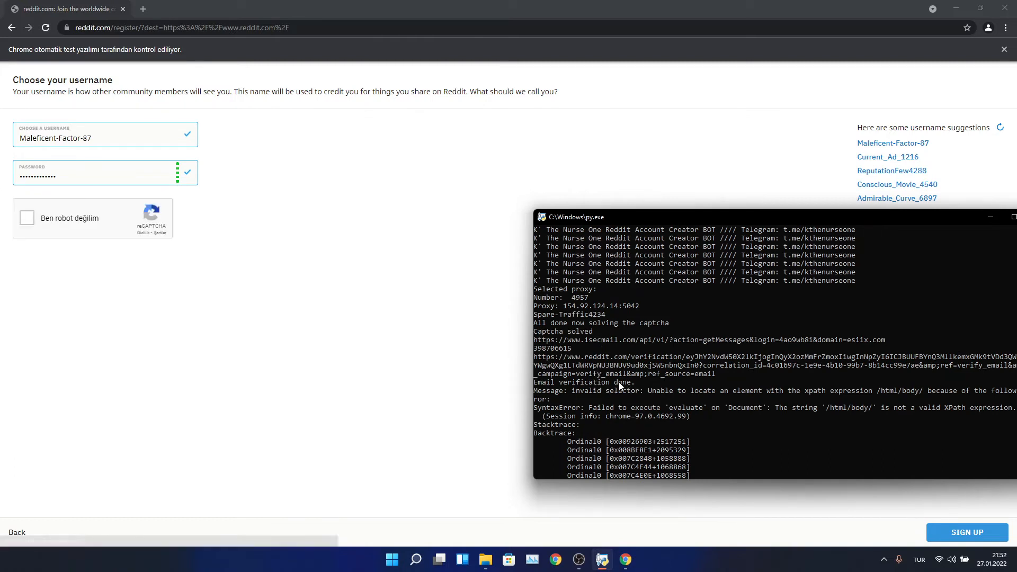
mouse_move(582, 385)
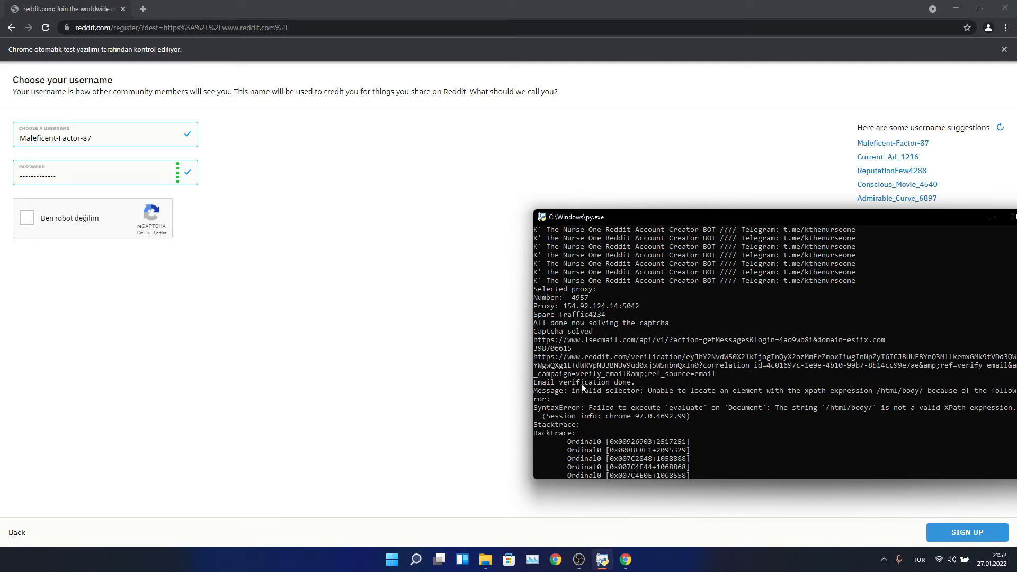
mouse_move(594, 418)
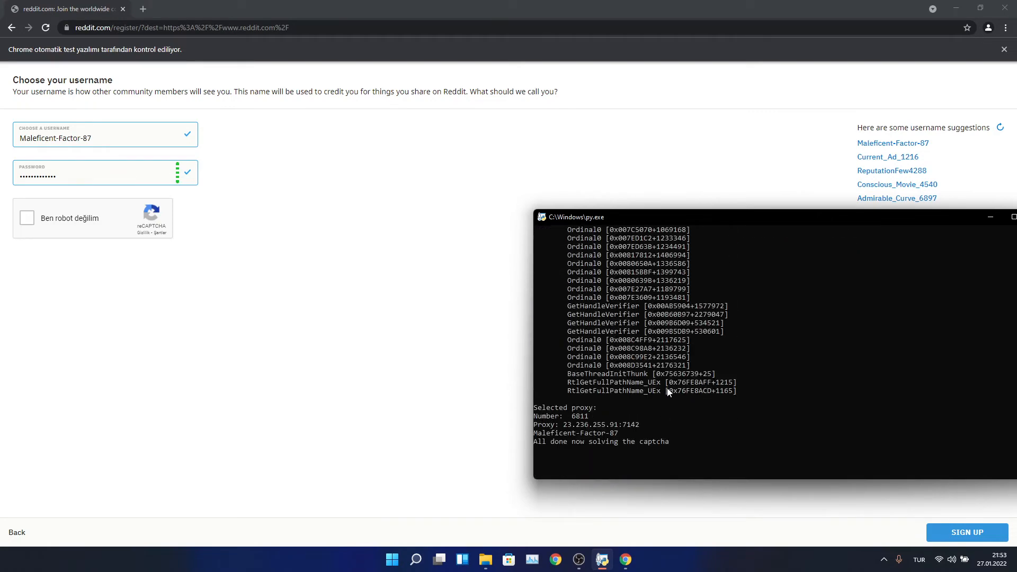
mouse_move(741, 417)
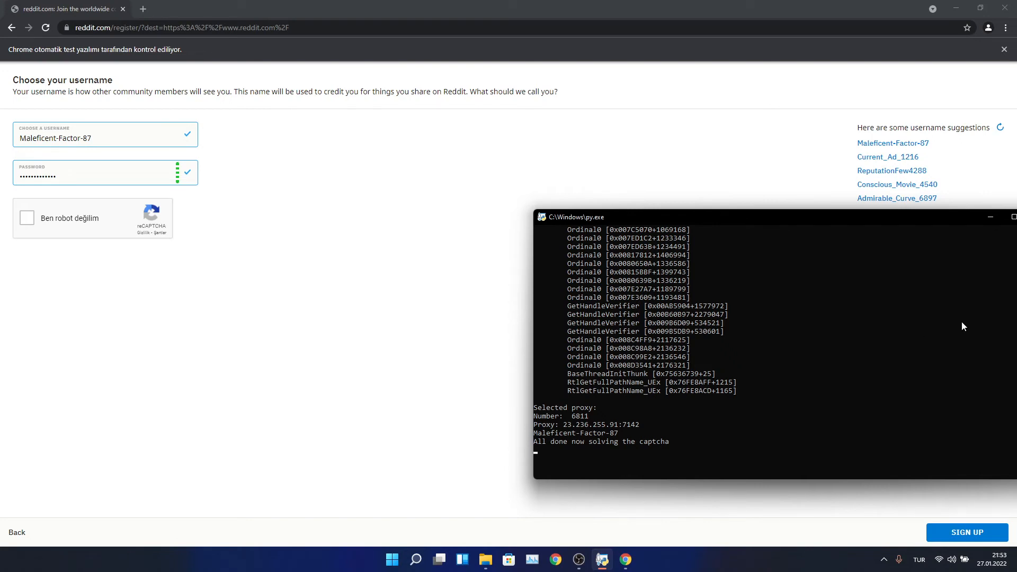
mouse_move(747, 407)
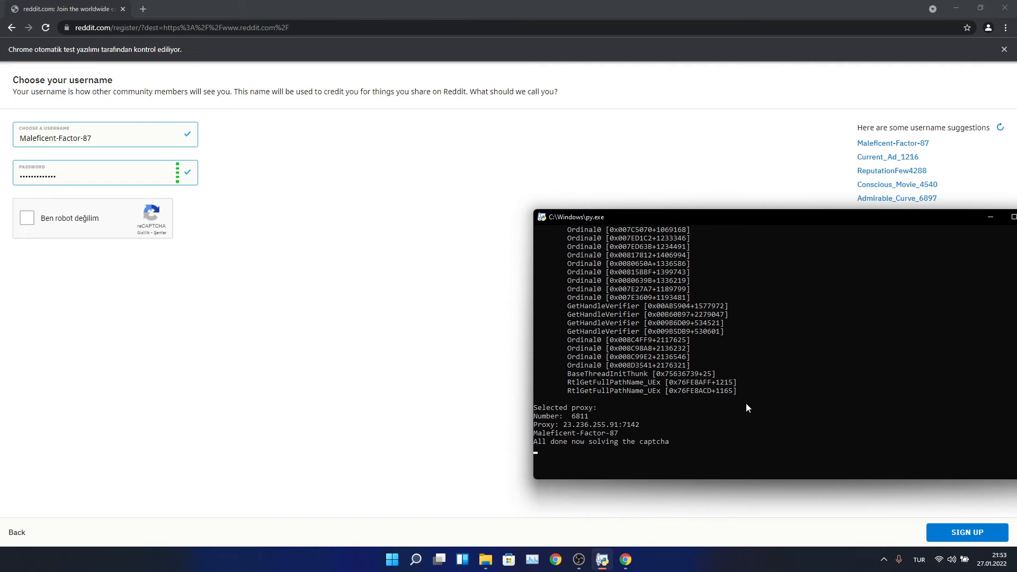
mouse_move(736, 383)
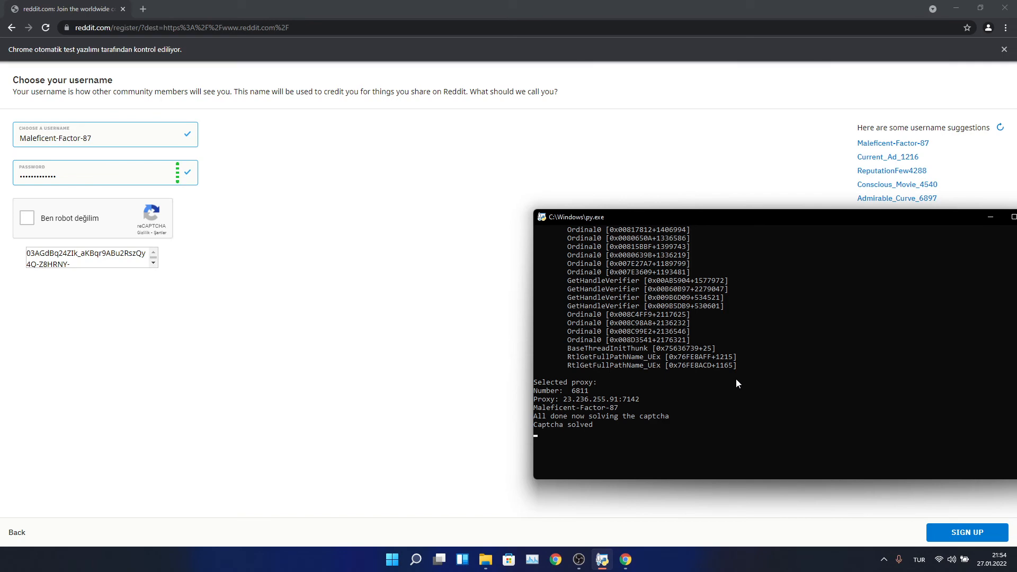
- Submit the second sign-up form so Maleficent-Factor-87 lands logged in on the Reddit home feed
click(966, 532)
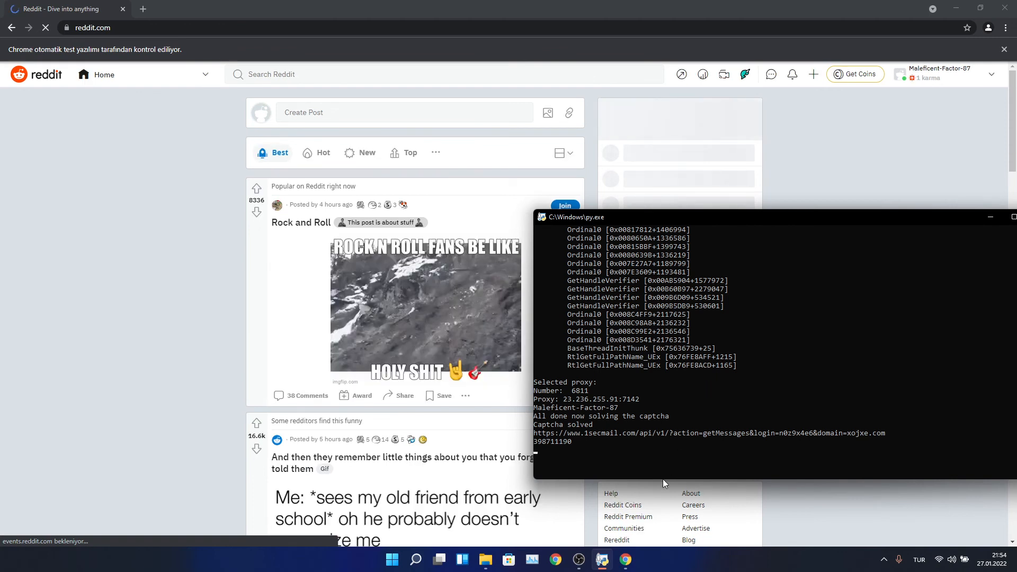
mouse_move(654, 452)
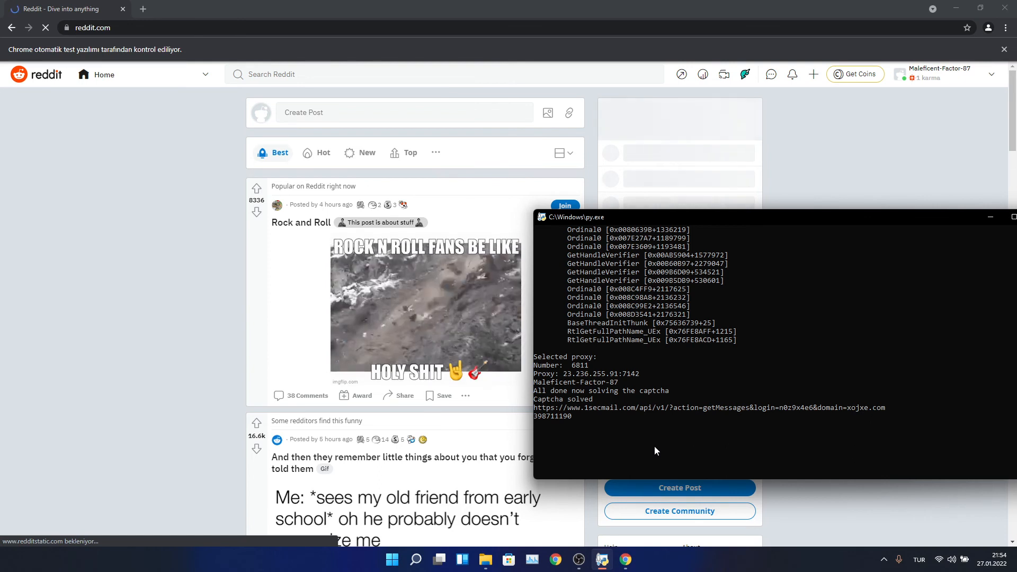
click(791, 74)
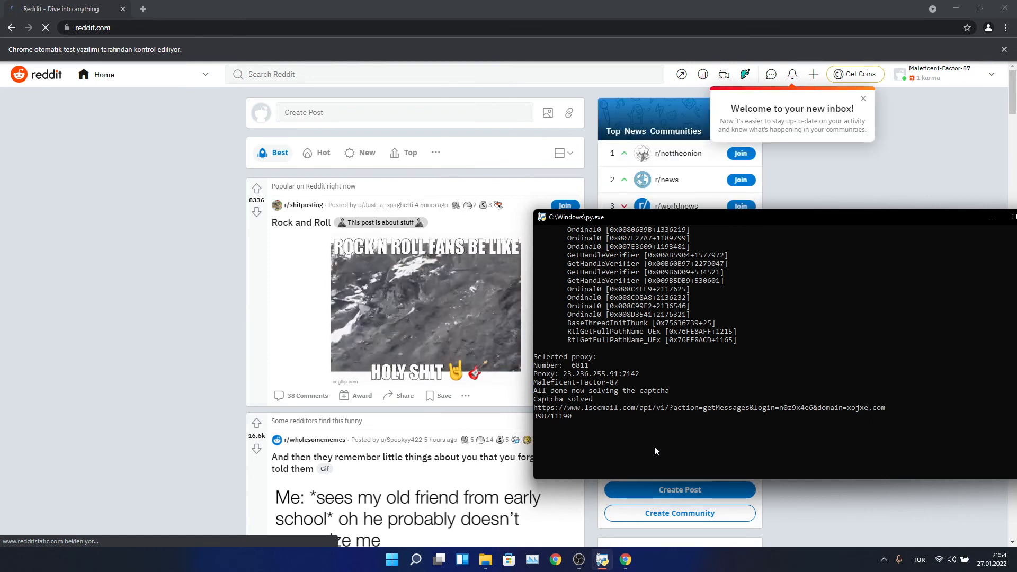